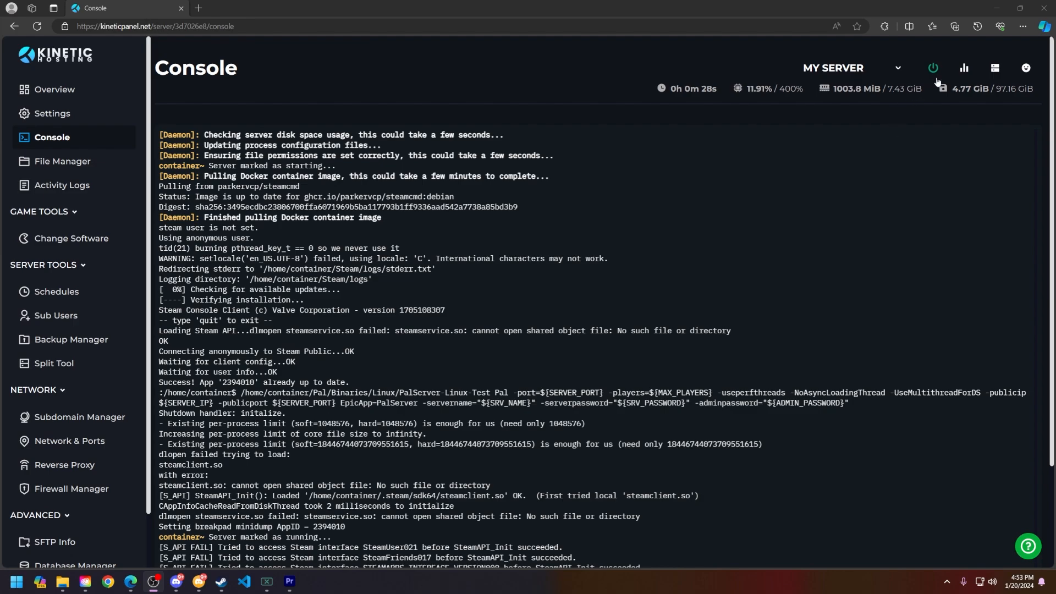
Force-stop the Palworld server from the power menu so uptime and usage read zero
click(934, 67)
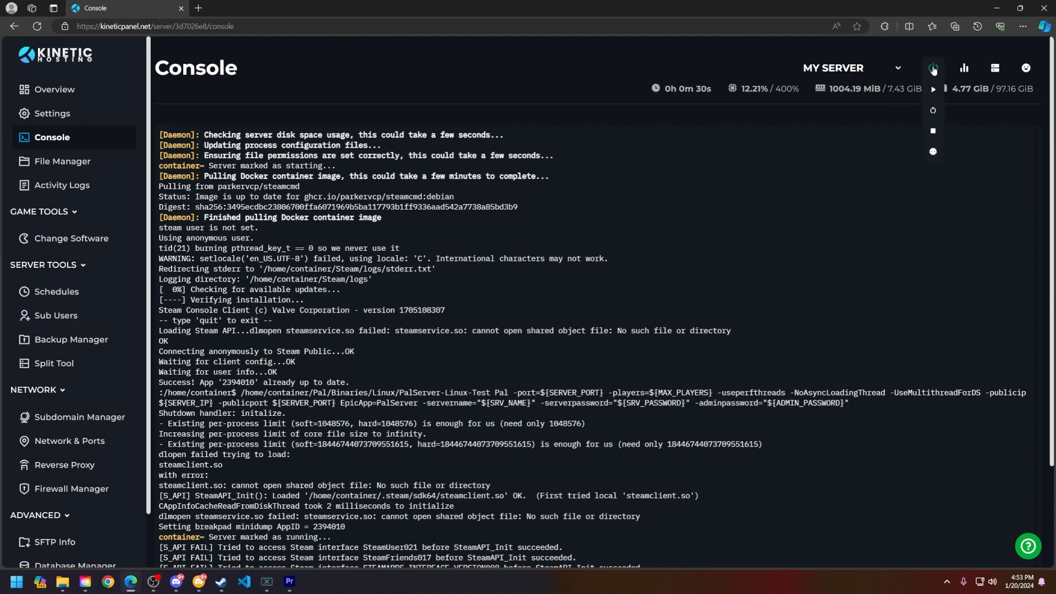
mouse_move(933, 131)
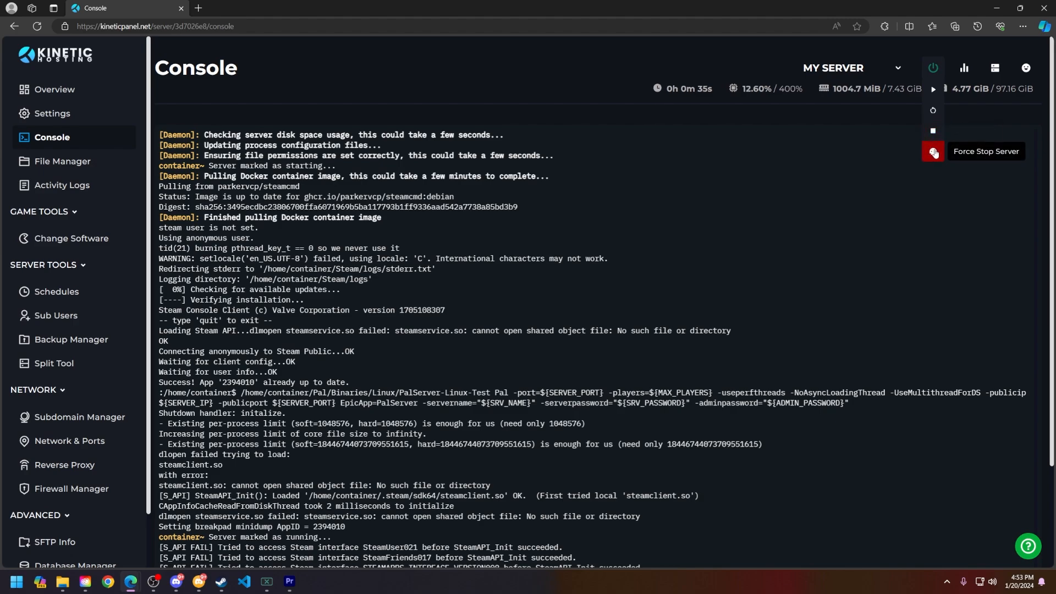
click(934, 153)
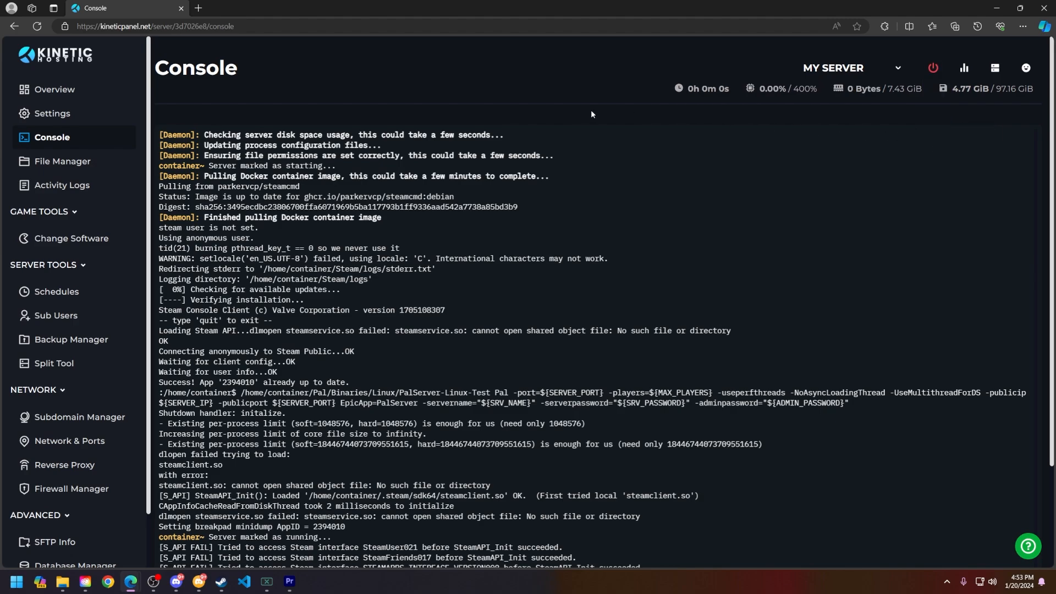
mouse_move(53, 114)
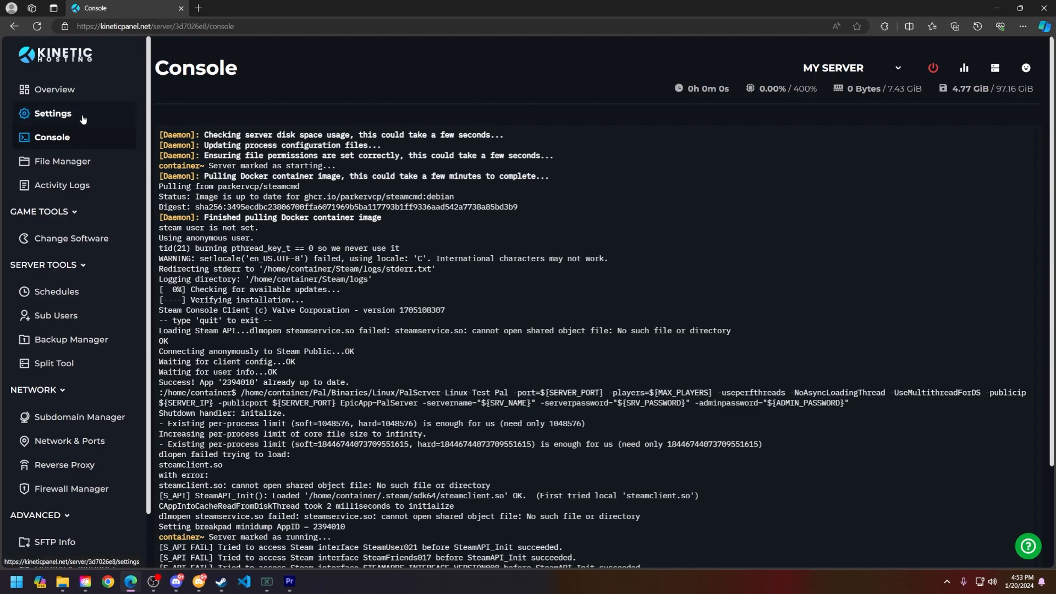
click(53, 114)
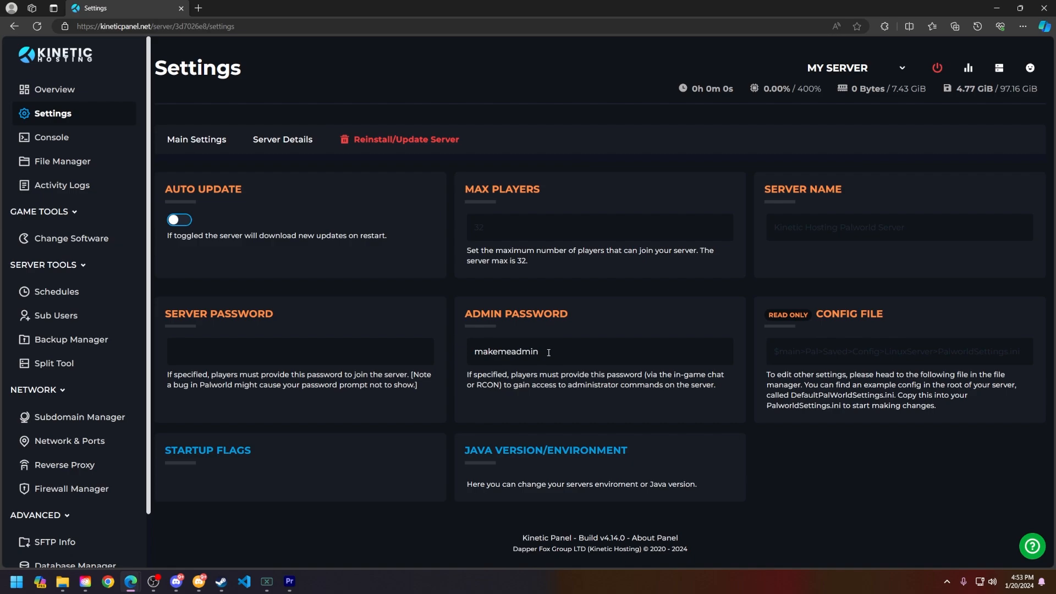
mouse_move(508, 353)
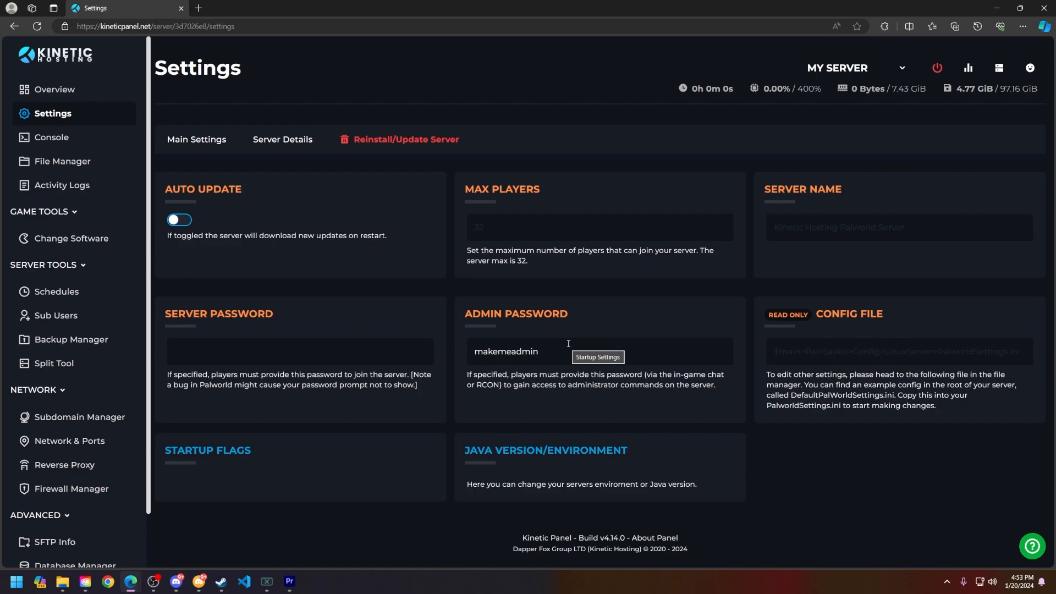
mouse_move(609, 307)
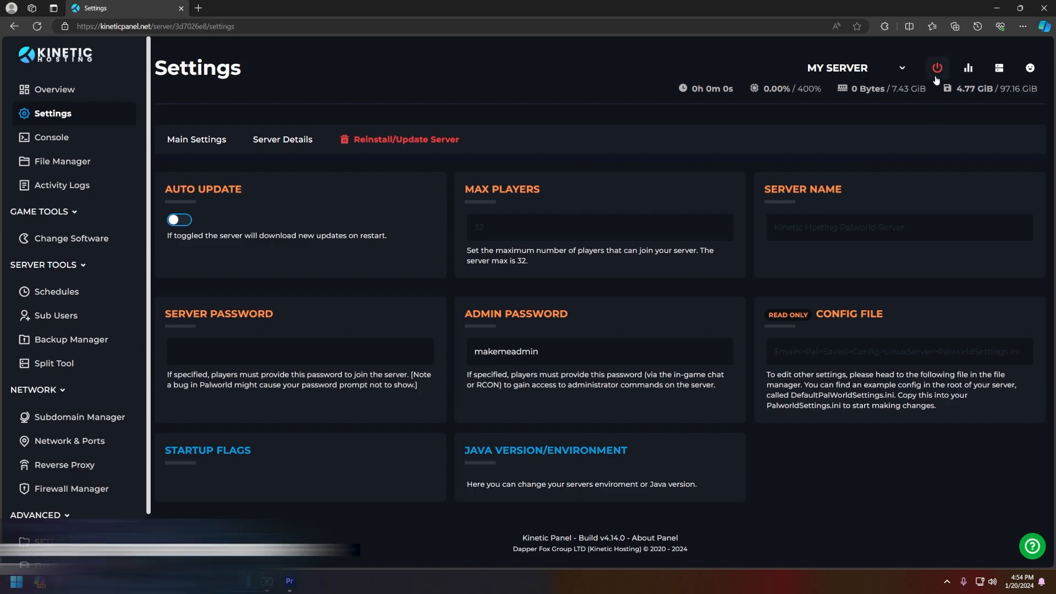
Start the server again and watch the console log mark it running with firewall rules
click(937, 68)
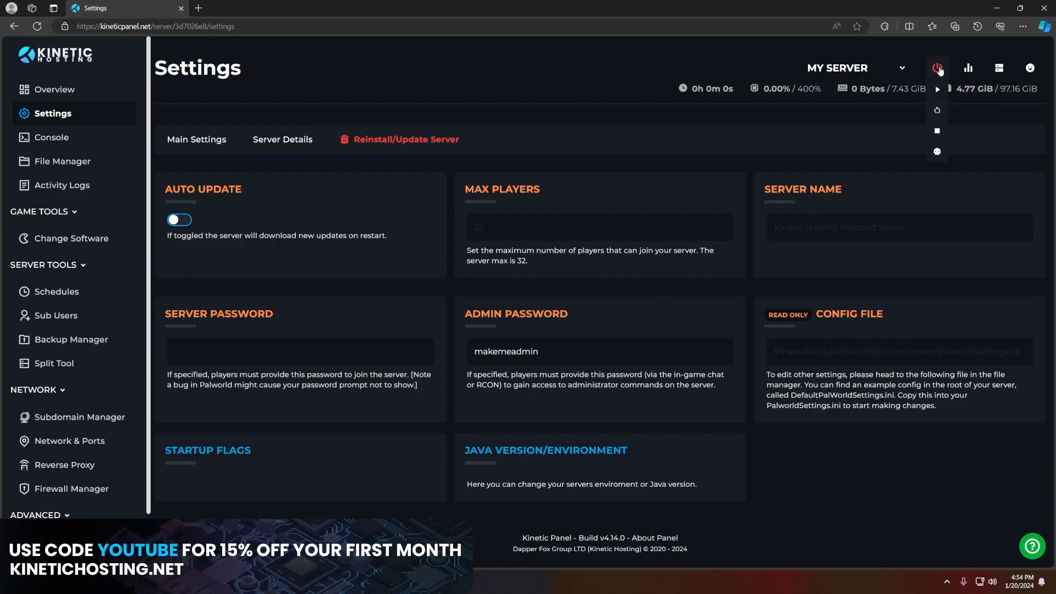
click(936, 68)
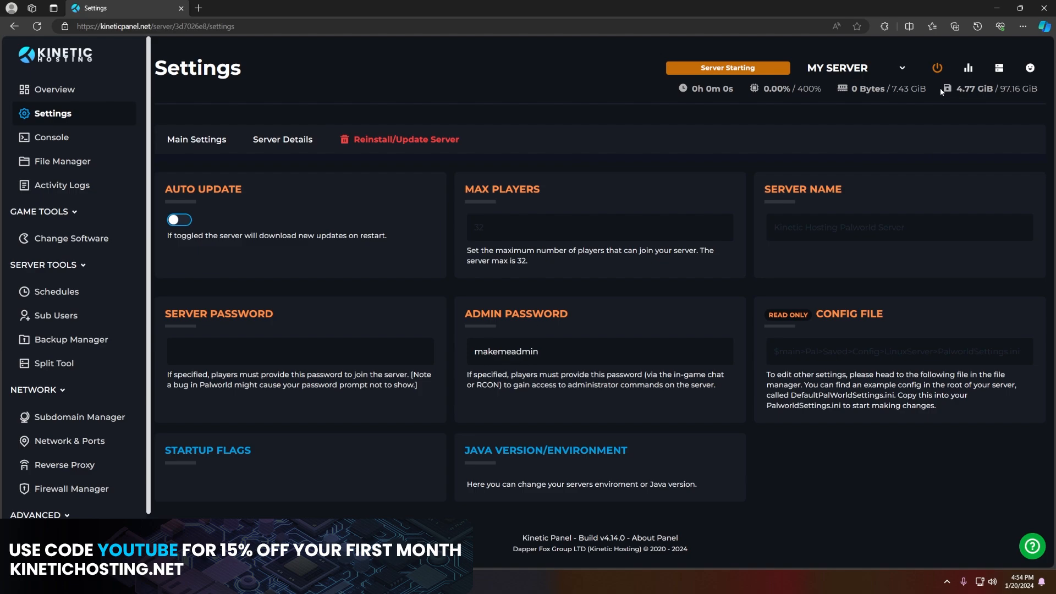
click(52, 137)
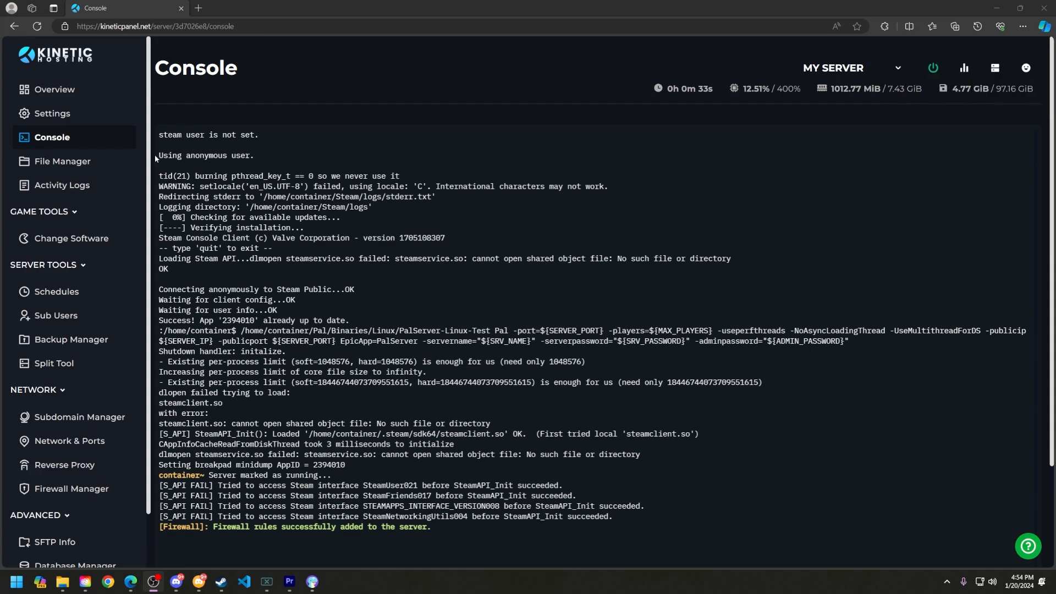
click(54, 89)
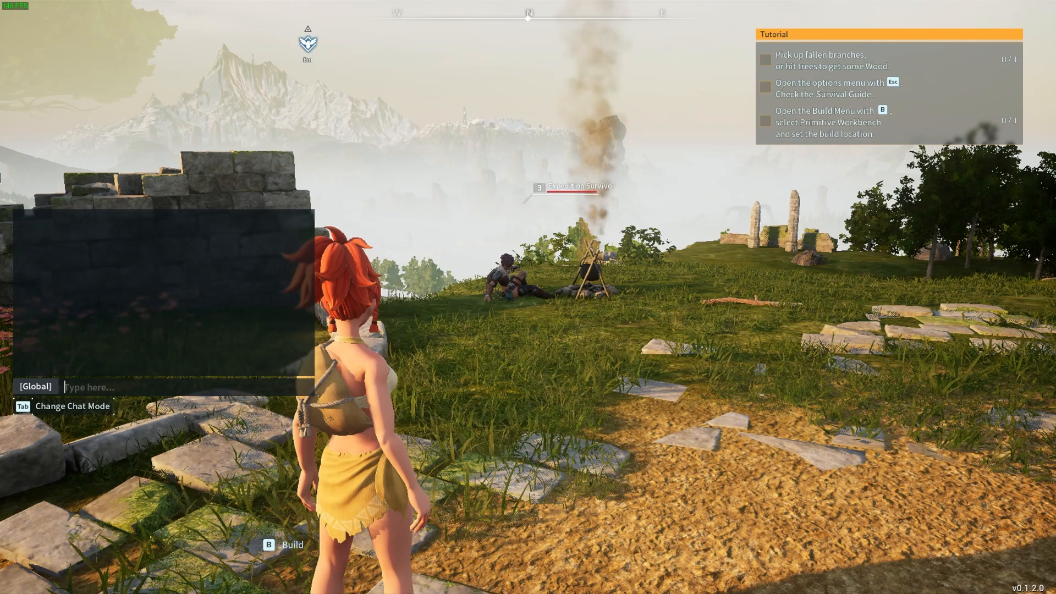
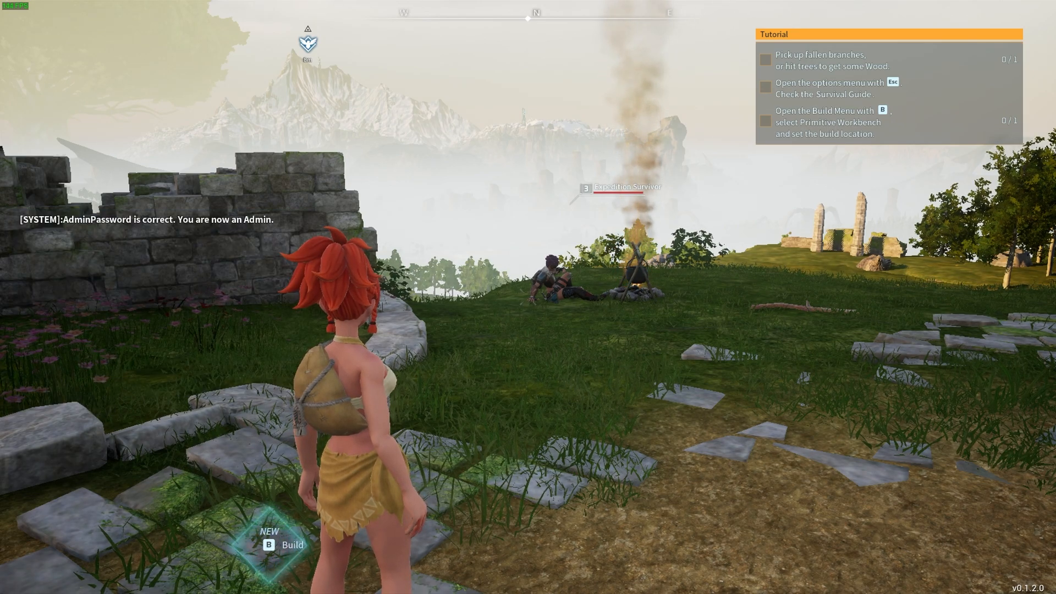
key(enter)
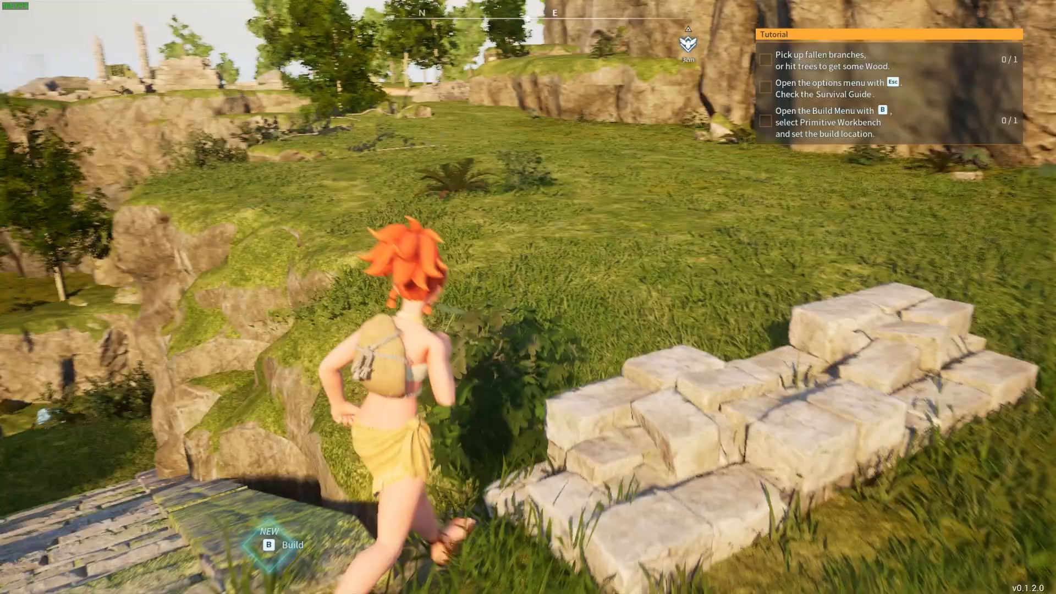
mouse_move(529, 297)
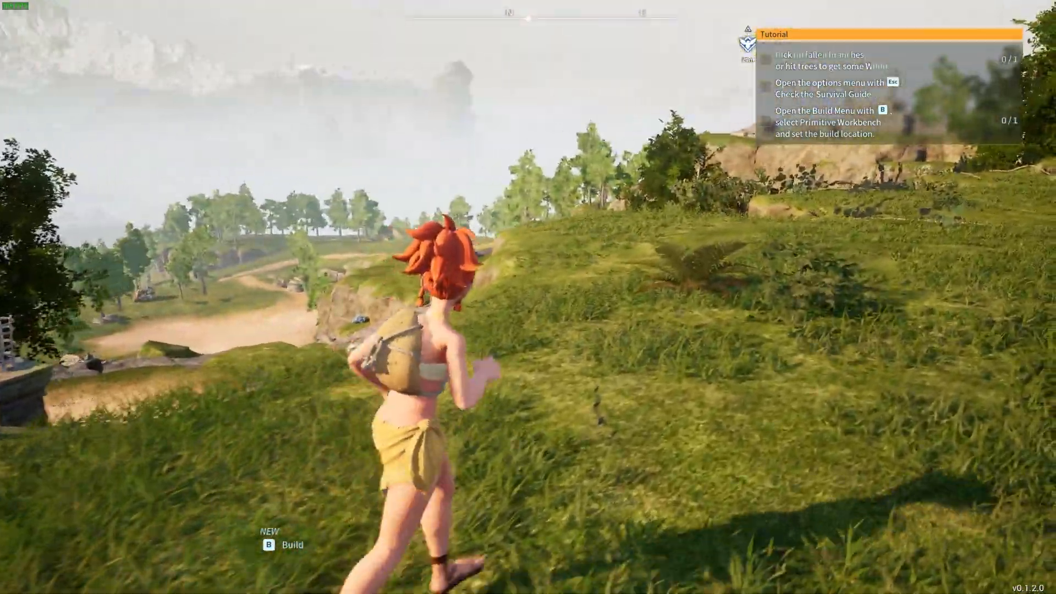